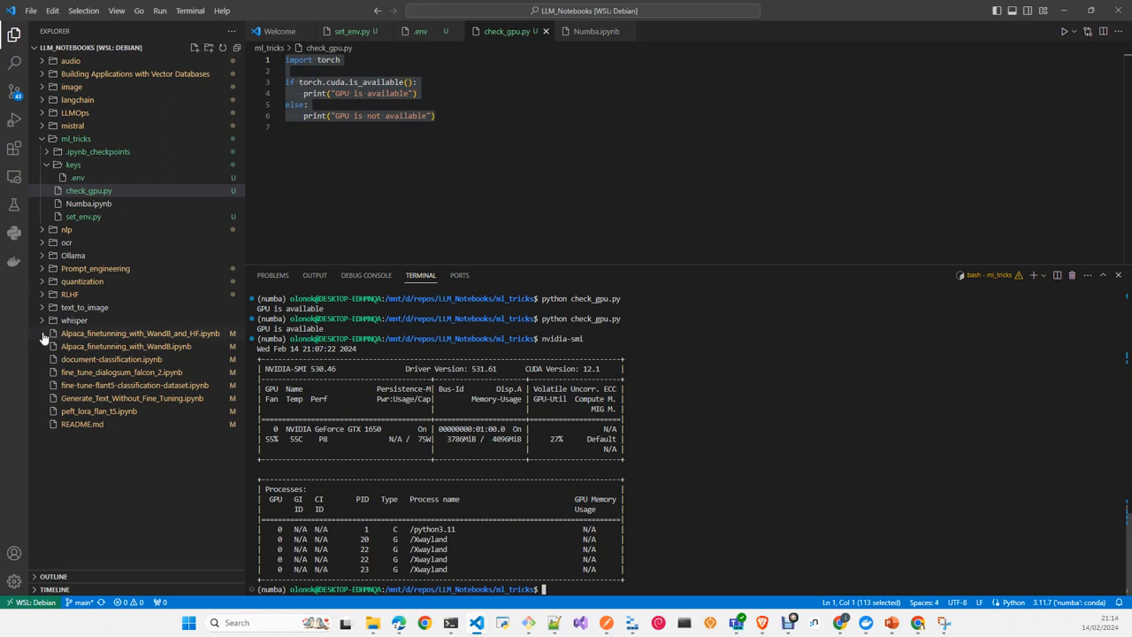
mouse_move(138, 297)
text(python check_gpu.py)
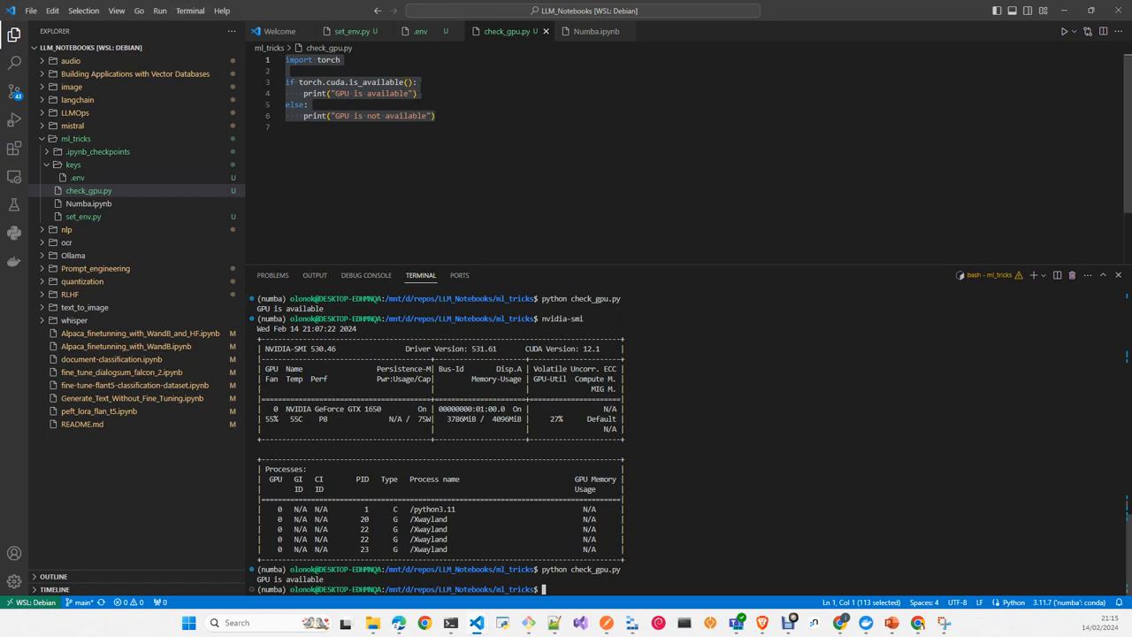
key(ctrl+a)
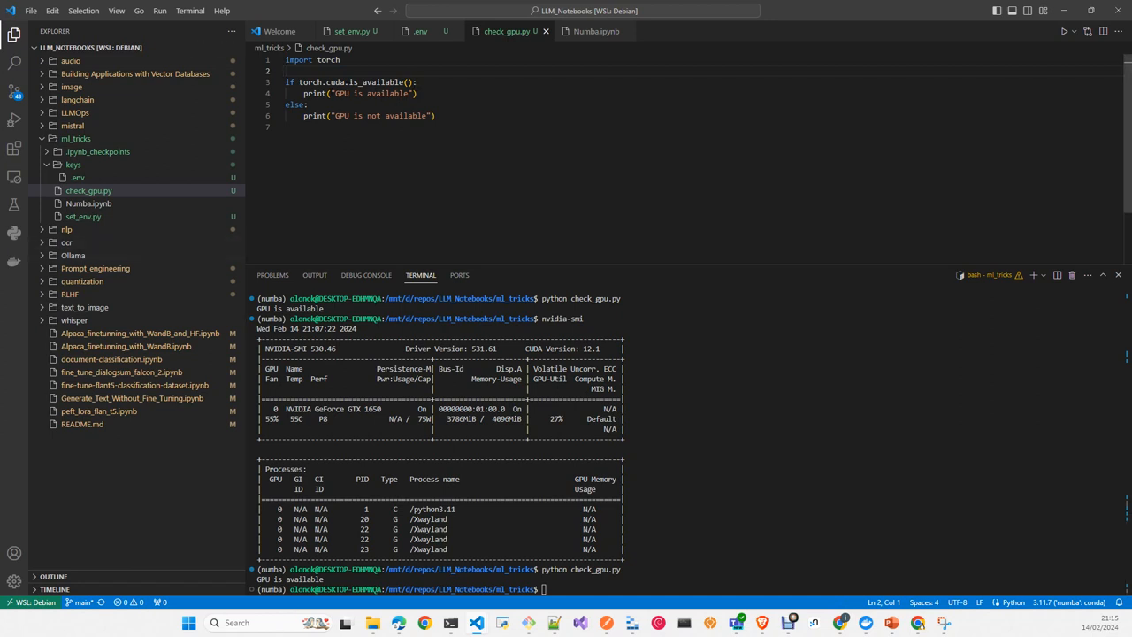
text(;)
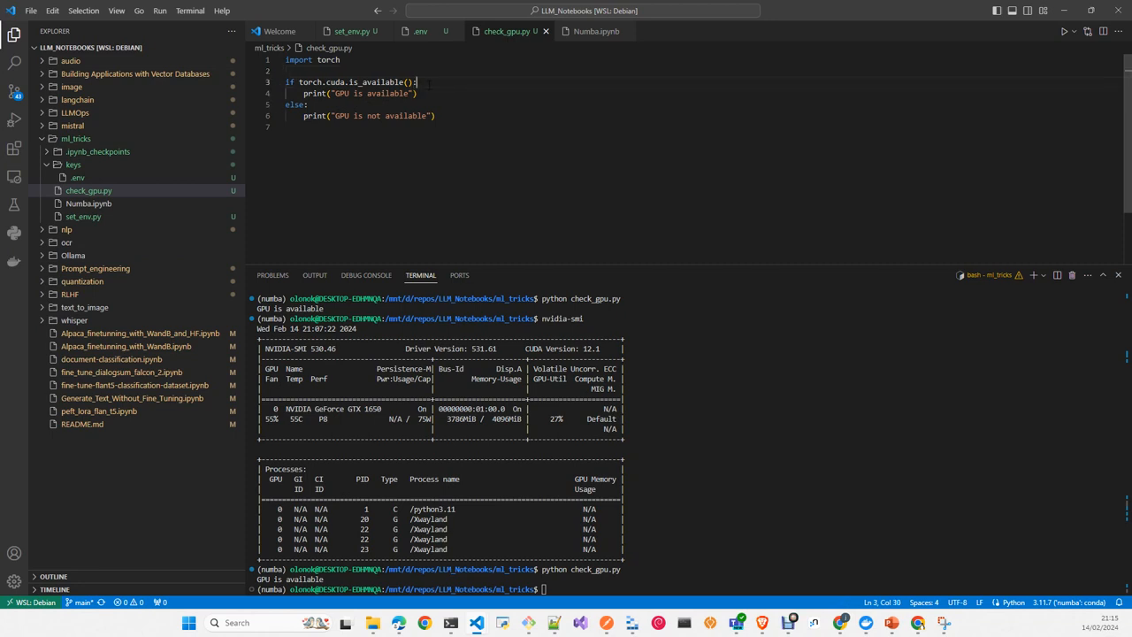
drag(418, 81, 287, 82)
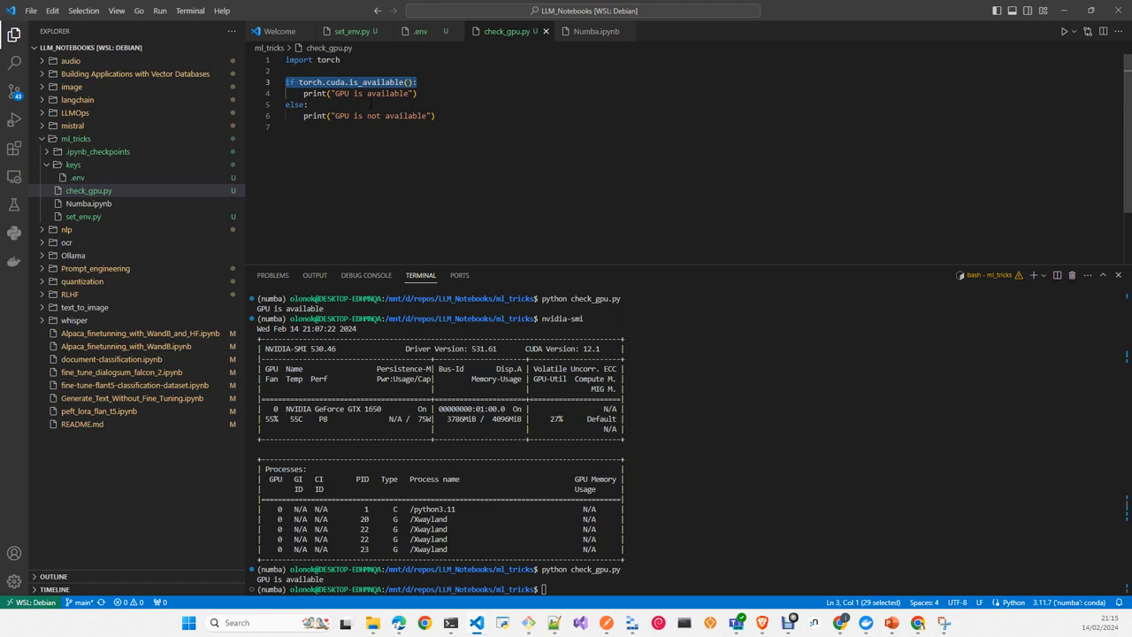
mouse_move(279, 83)
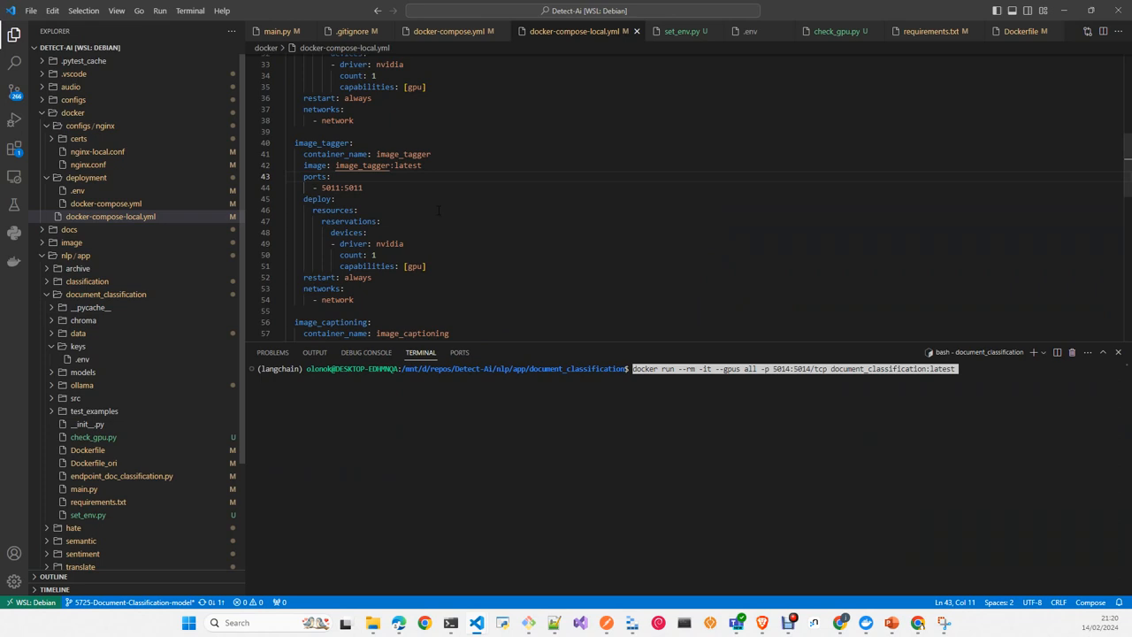
mouse_move(110, 216)
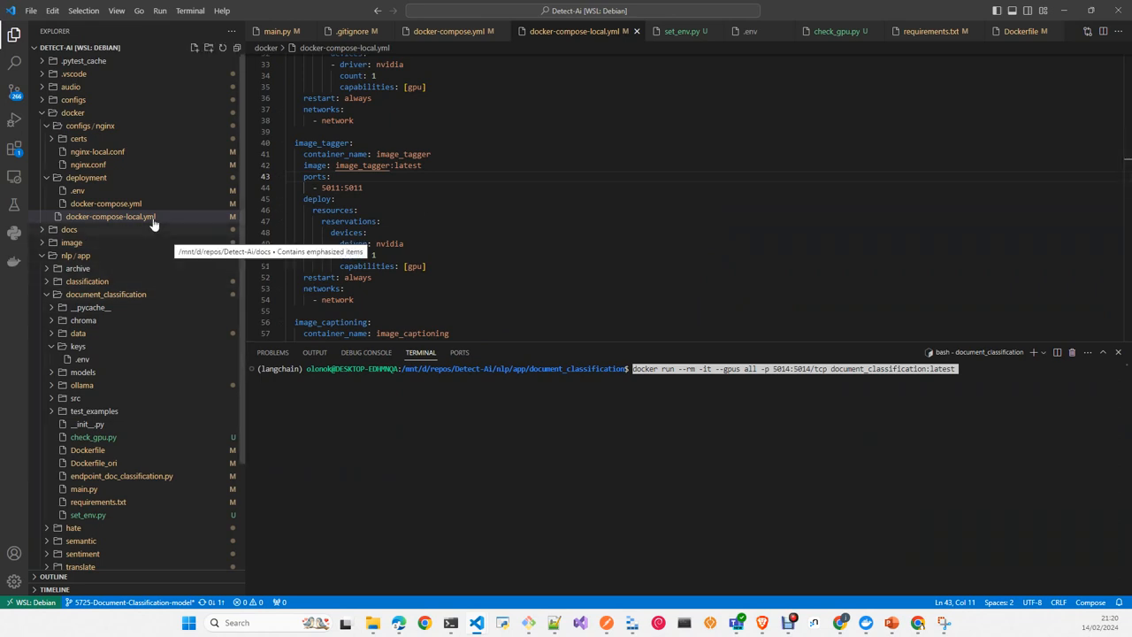
mouse_move(106, 204)
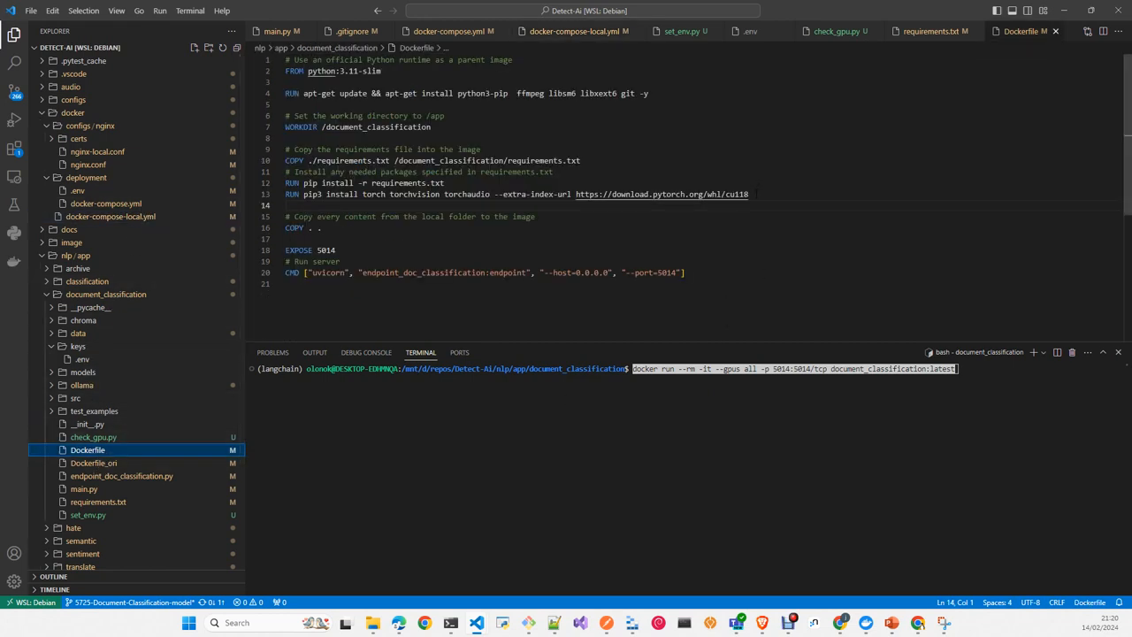
Highlight the CUDA-enabled pip install torch line in the Dockerfile.
triple_click(516, 192)
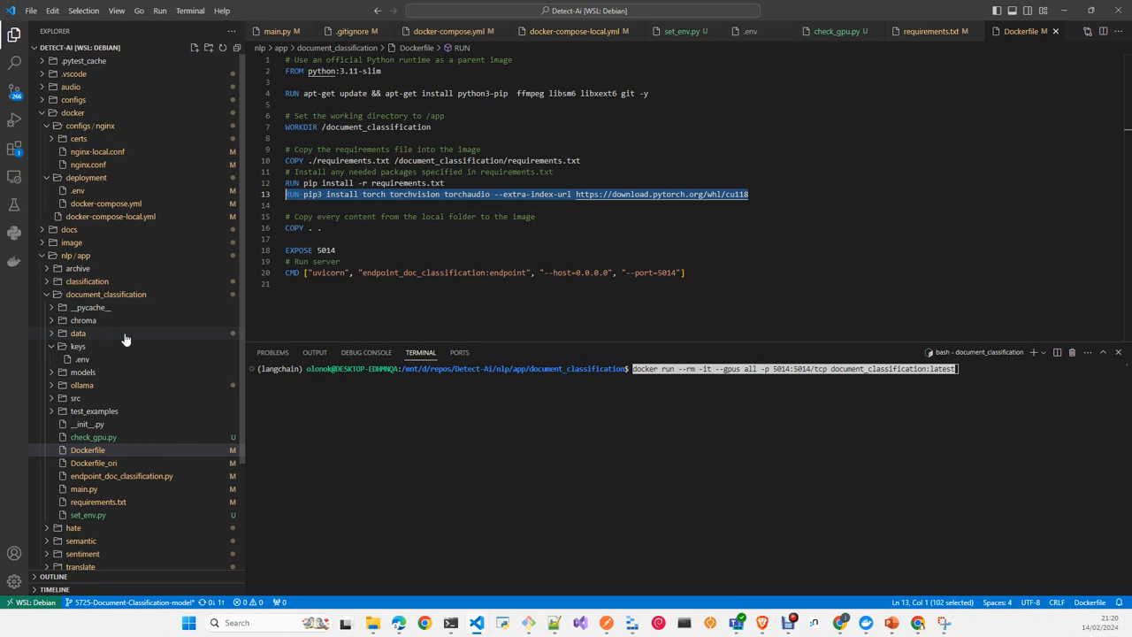
mouse_move(184, 431)
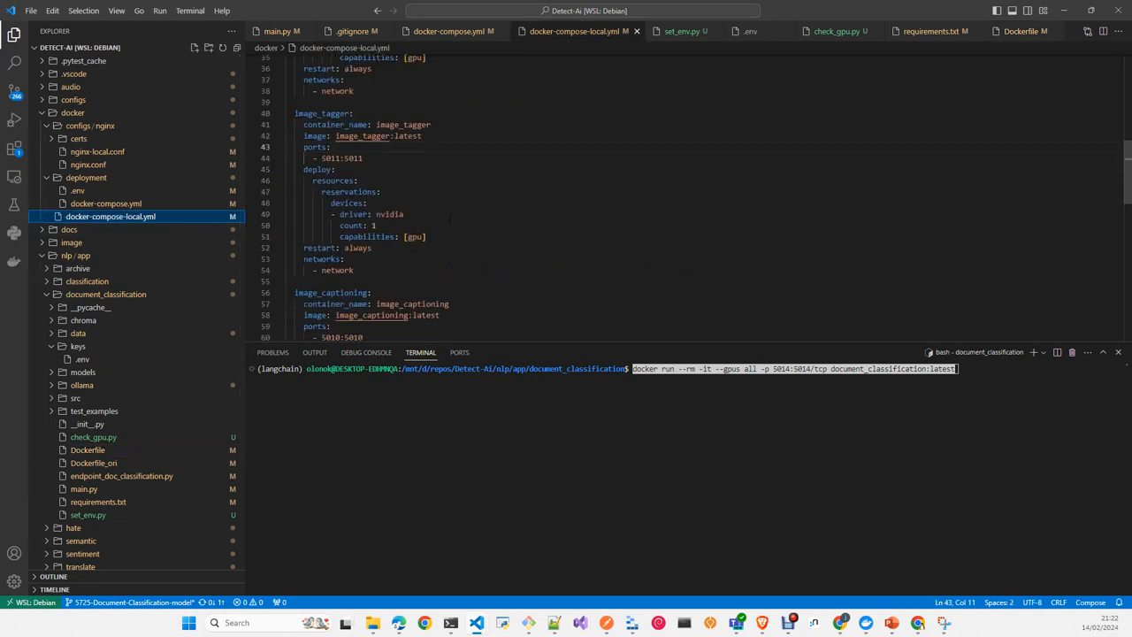
Select image_tagger's deploy/resources/reservations/devices block reserving one NVIDIA GPU.
drag(305, 170, 424, 237)
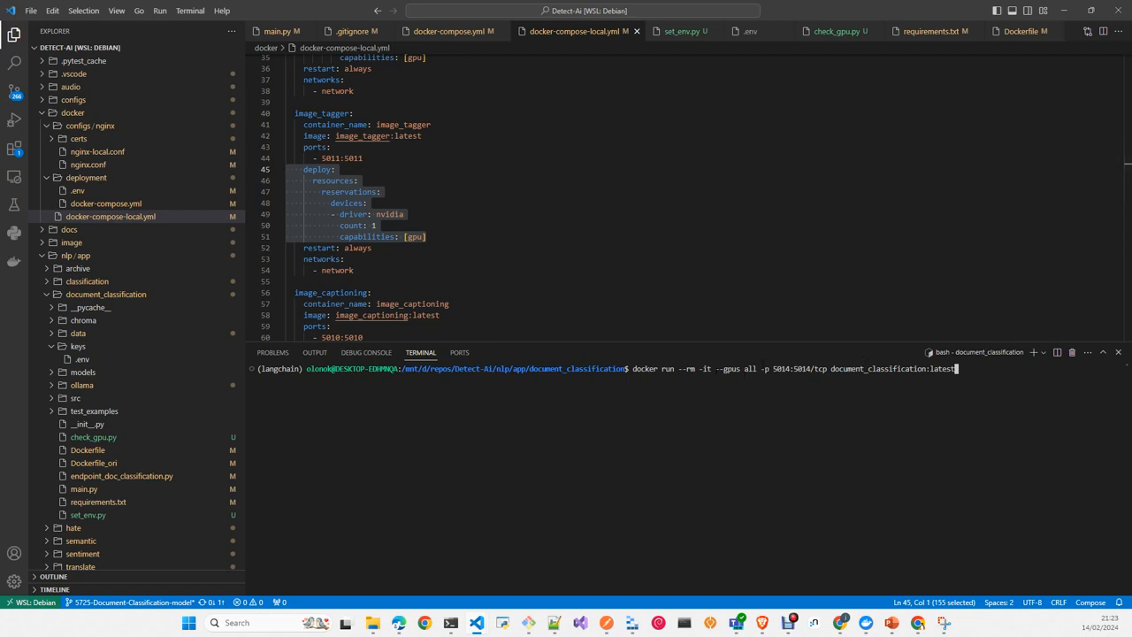
double_click(729, 370)
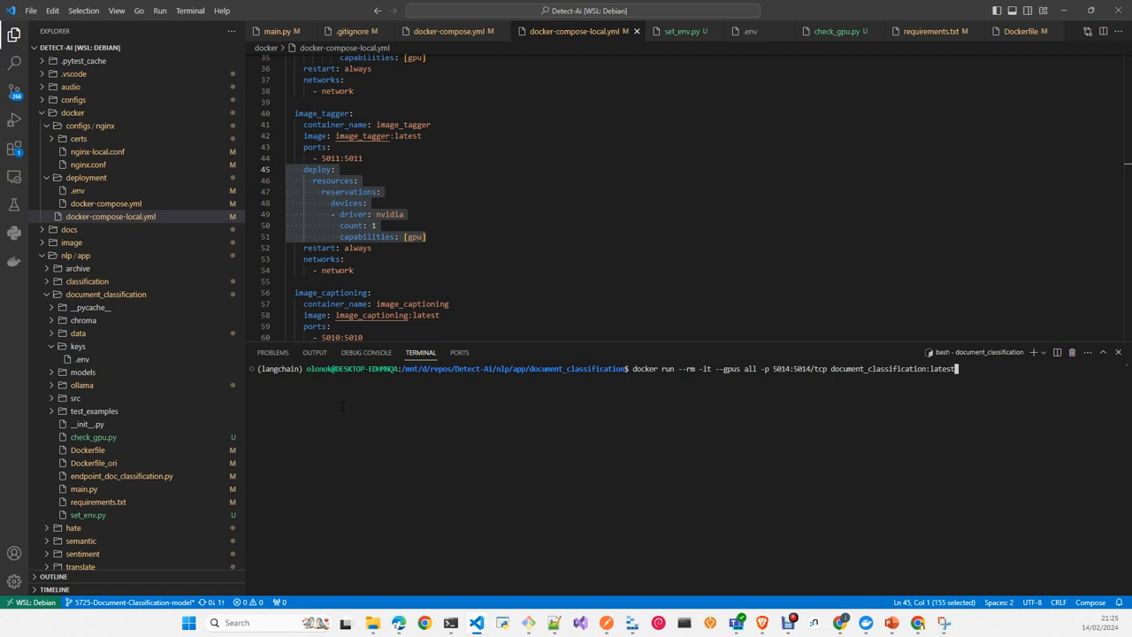
mouse_move(340, 405)
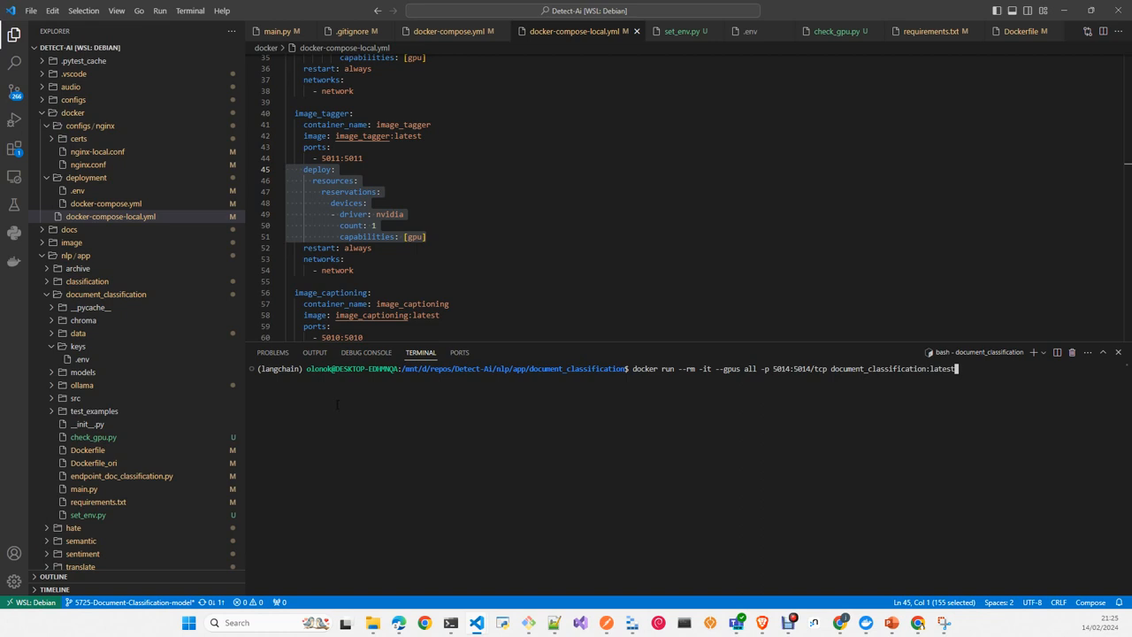